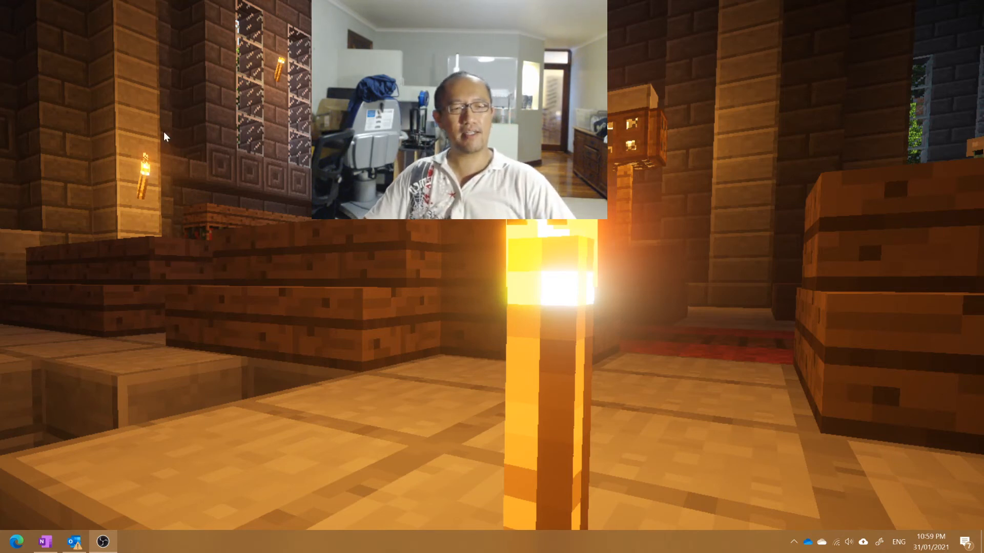
{"action": "mouse_move", "coordinate": [835, 541]}
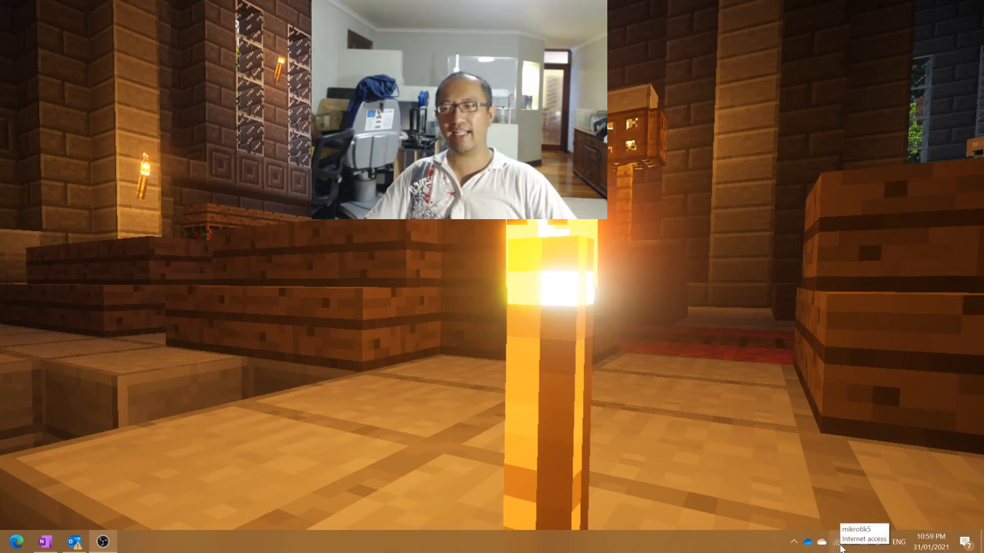
Open the taskbar Wi-Fi flyout and expand its wireless adapter list to view adapter networks
{"action": "left_click", "coordinate": [837, 541]}
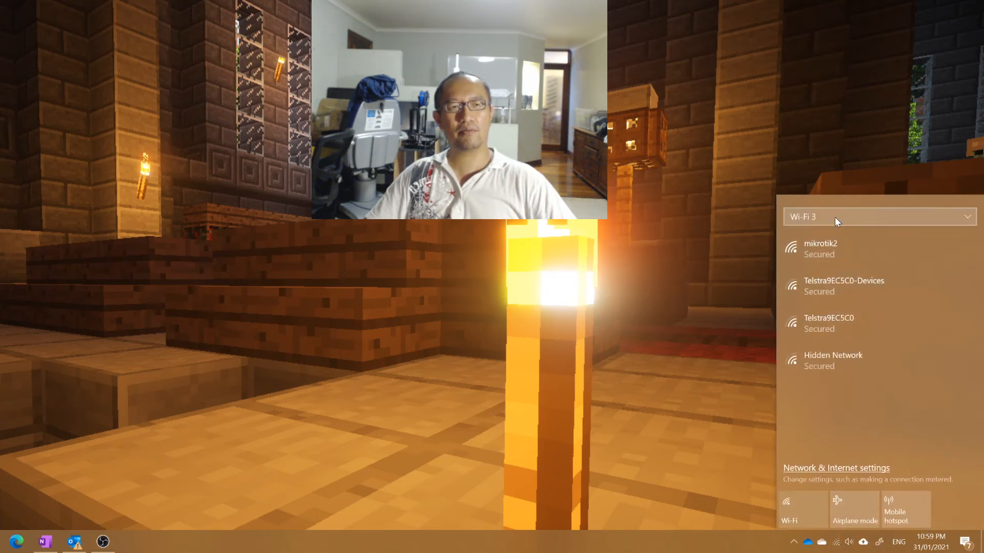
{"action": "left_click", "coordinate": [878, 216]}
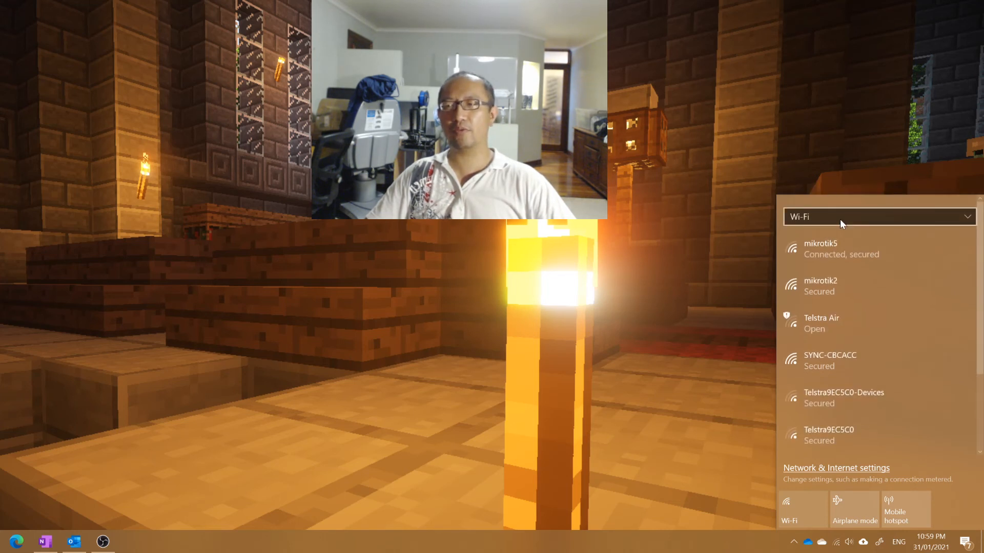
{"action": "mouse_move", "coordinate": [850, 251]}
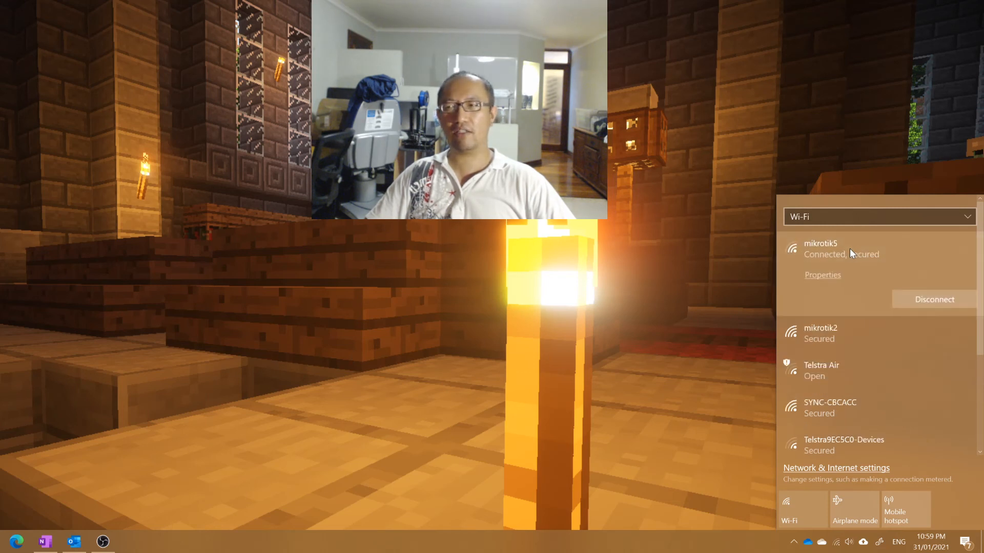
{"action": "left_click", "coordinate": [819, 333]}
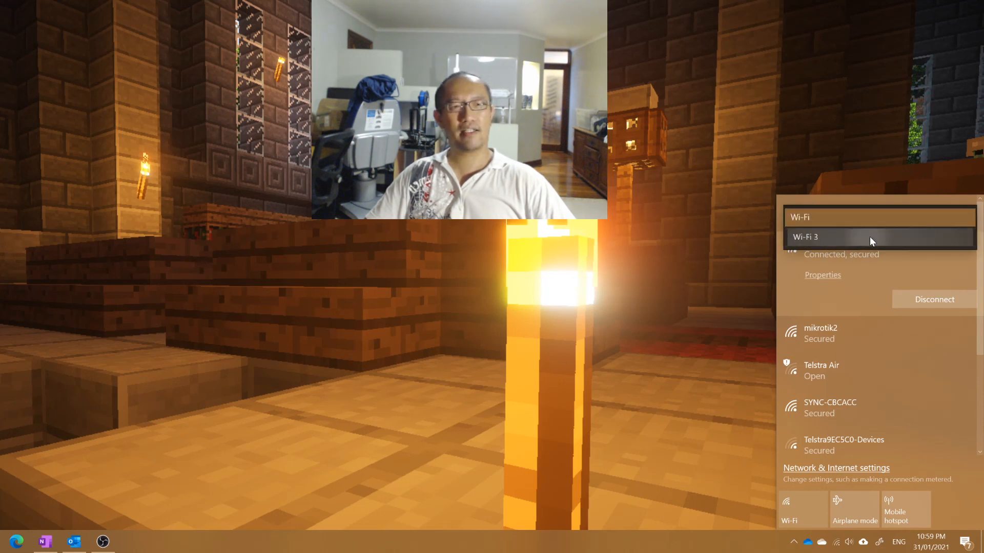
{"action": "left_click", "coordinate": [878, 237]}
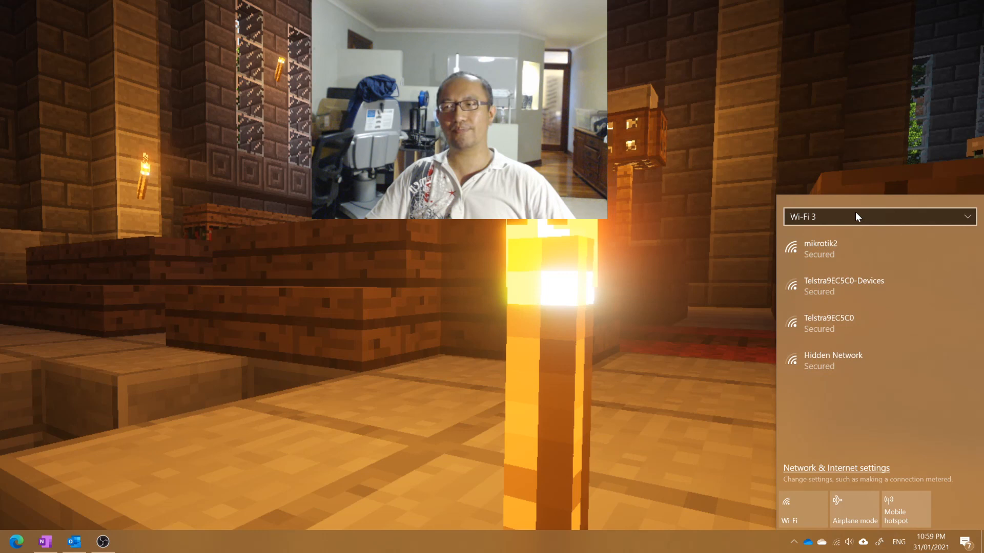